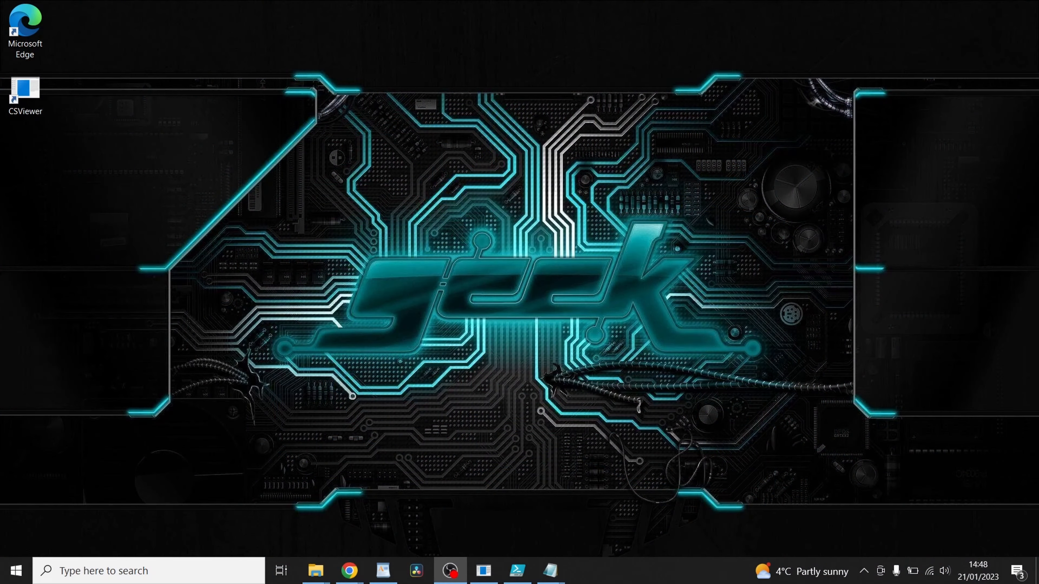
mouse_move(490, 239)
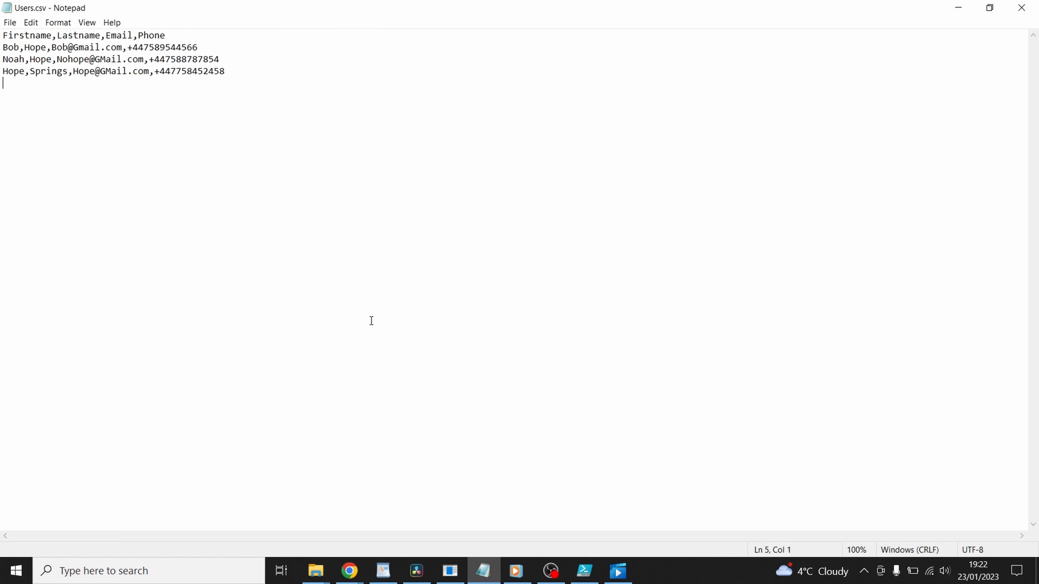
mouse_move(921, 59)
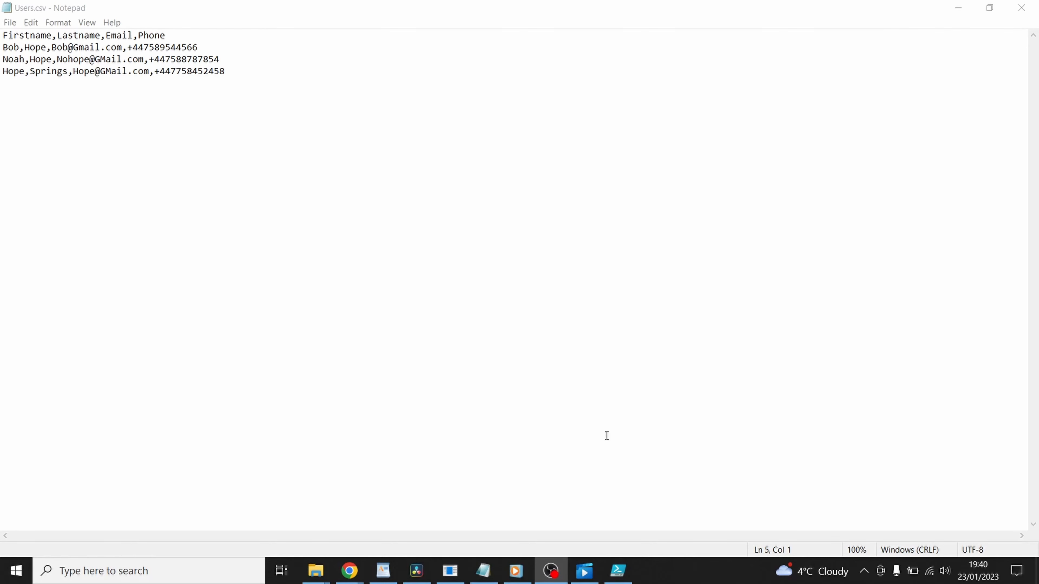
mouse_move(617, 570)
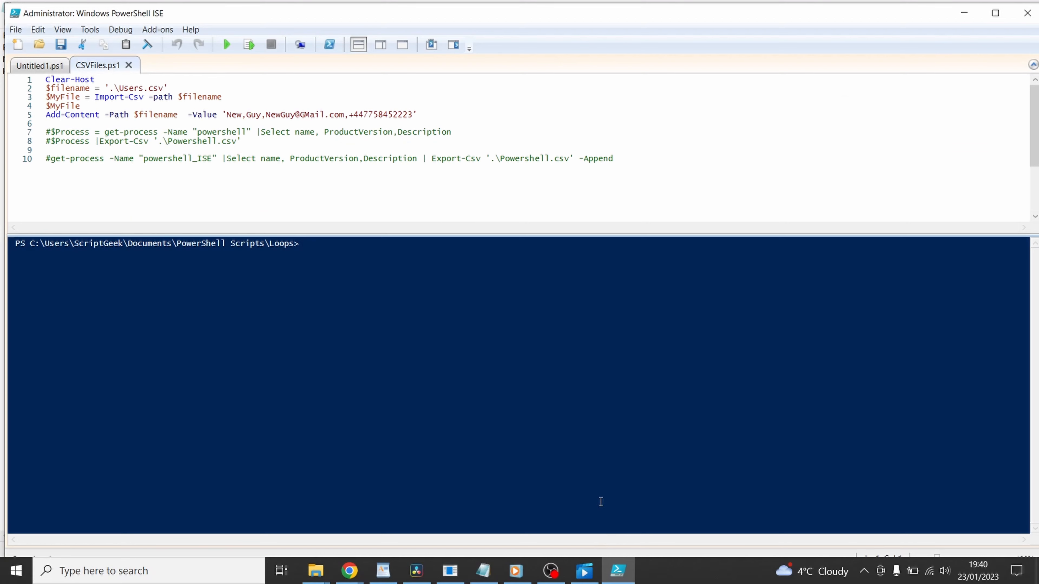
left_click(305, 243)
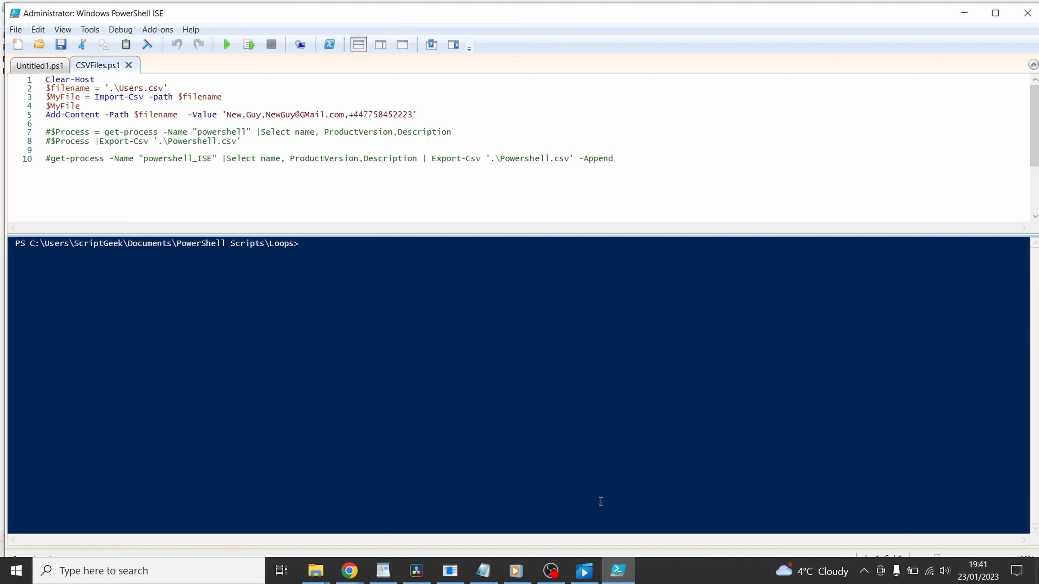
left_click(303, 243)
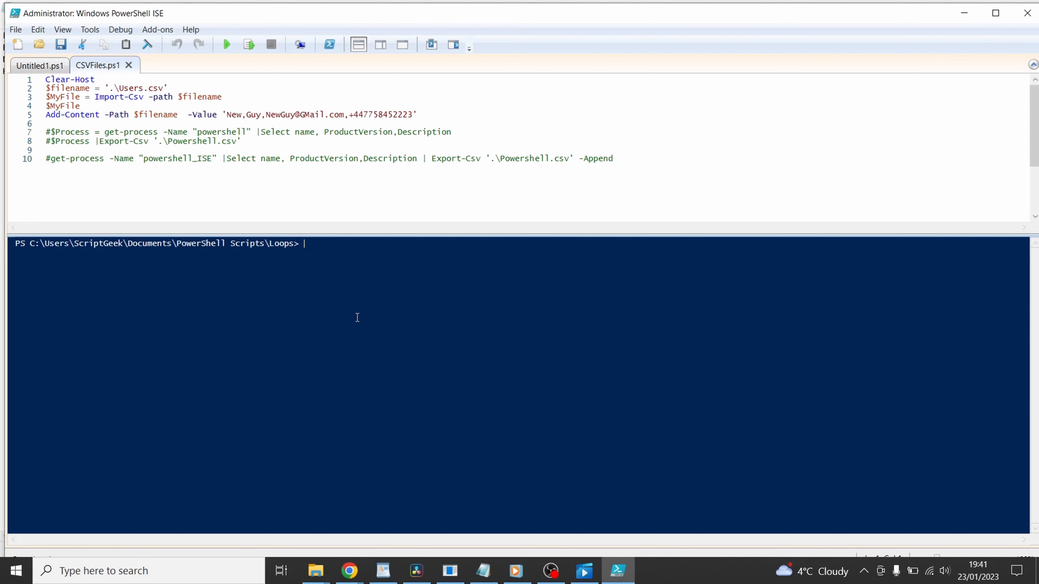
- Run CSVFiles.ps1 to the line 2 breakpoint, step over line 2, then continue to the end
left_click(226, 45)
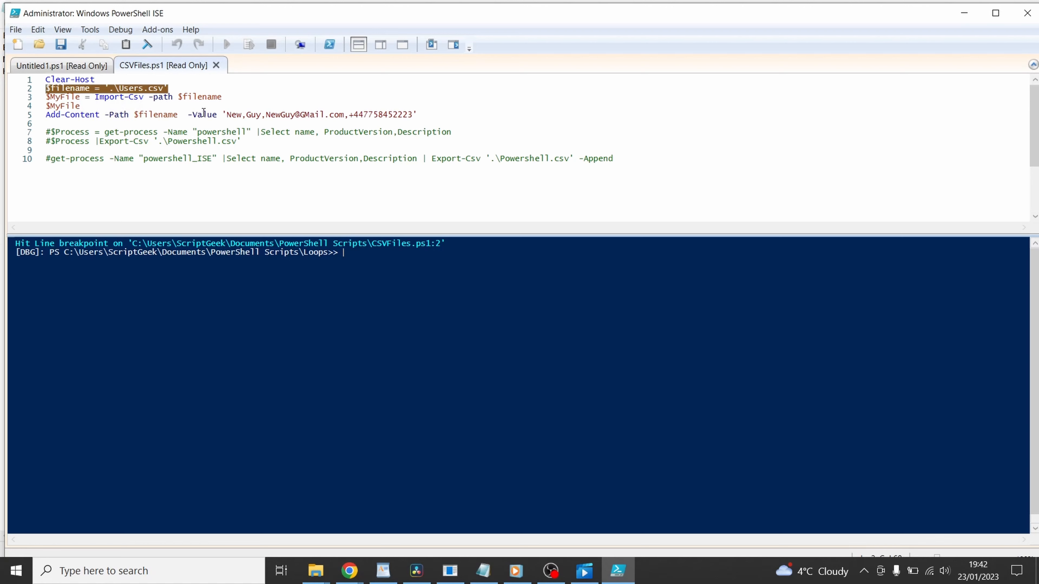
left_click(120, 29)
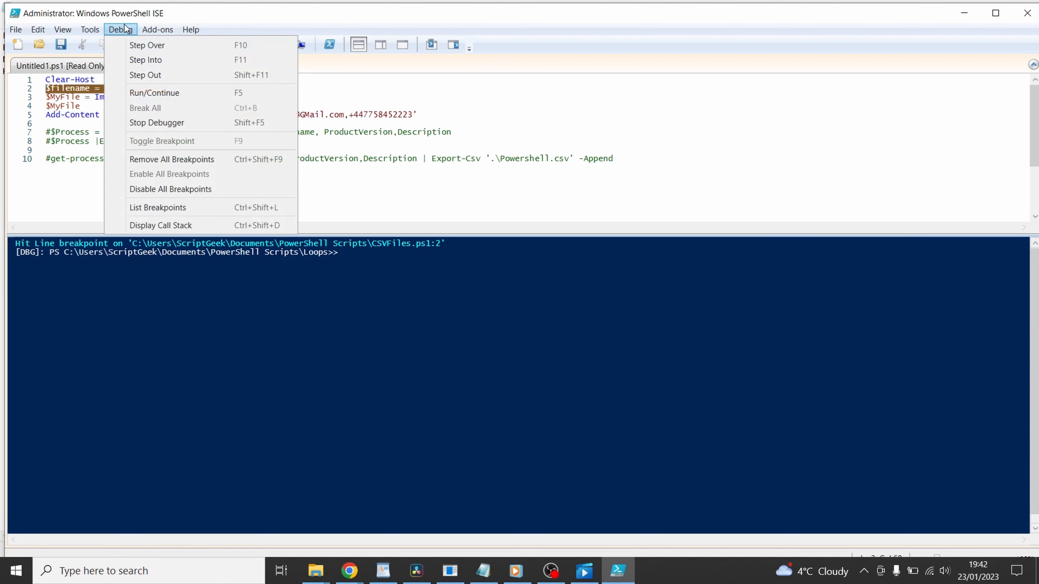
mouse_move(423, 86)
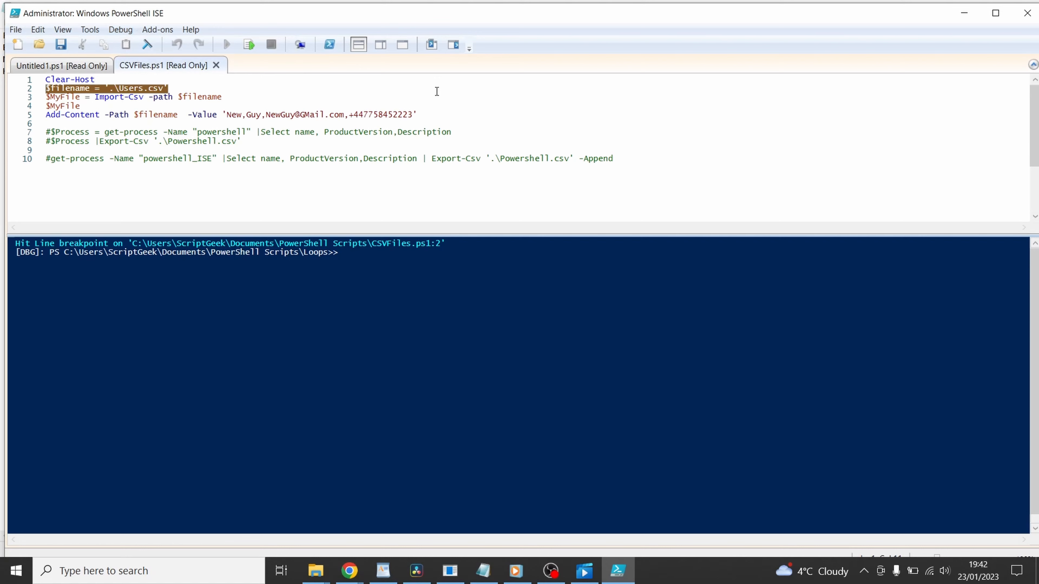
left_click(248, 44)
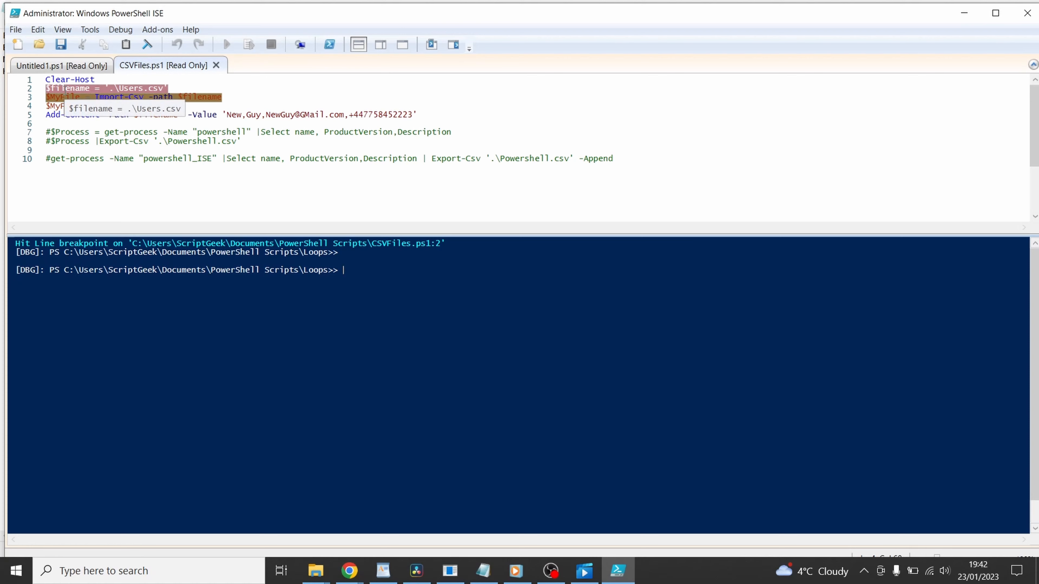
mouse_move(404, 147)
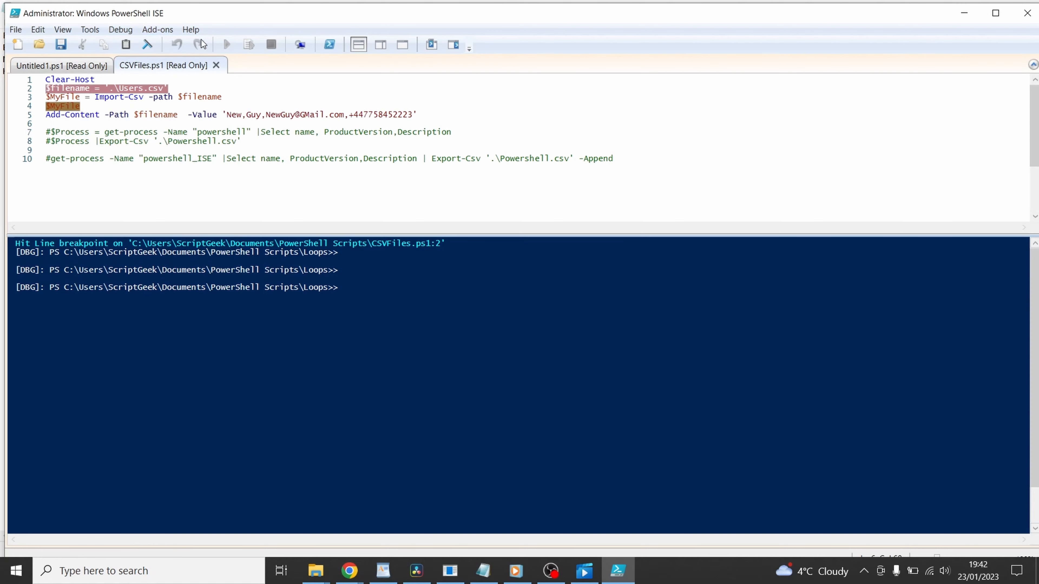
left_click(121, 29)
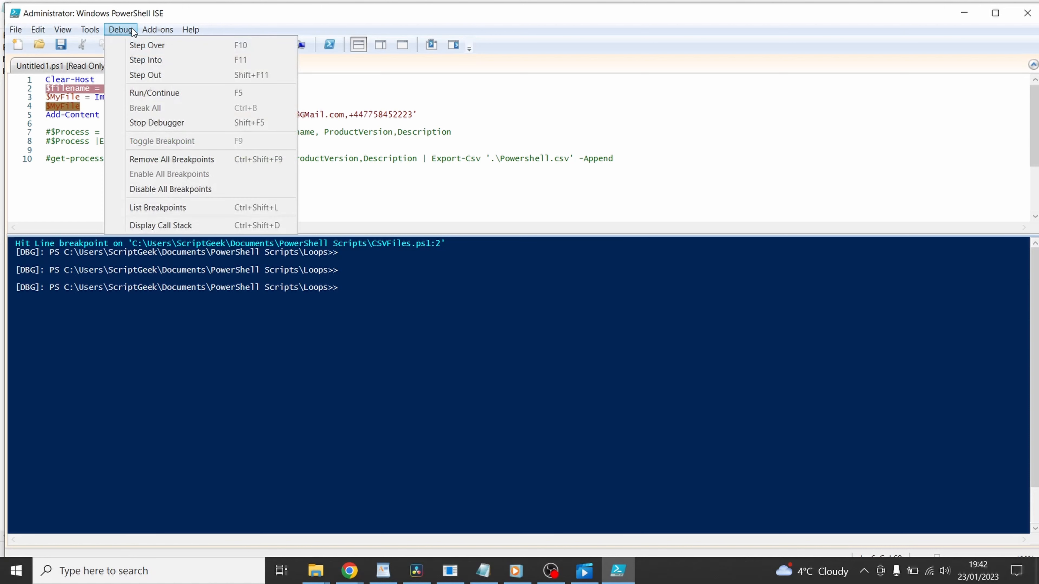
mouse_move(388, 109)
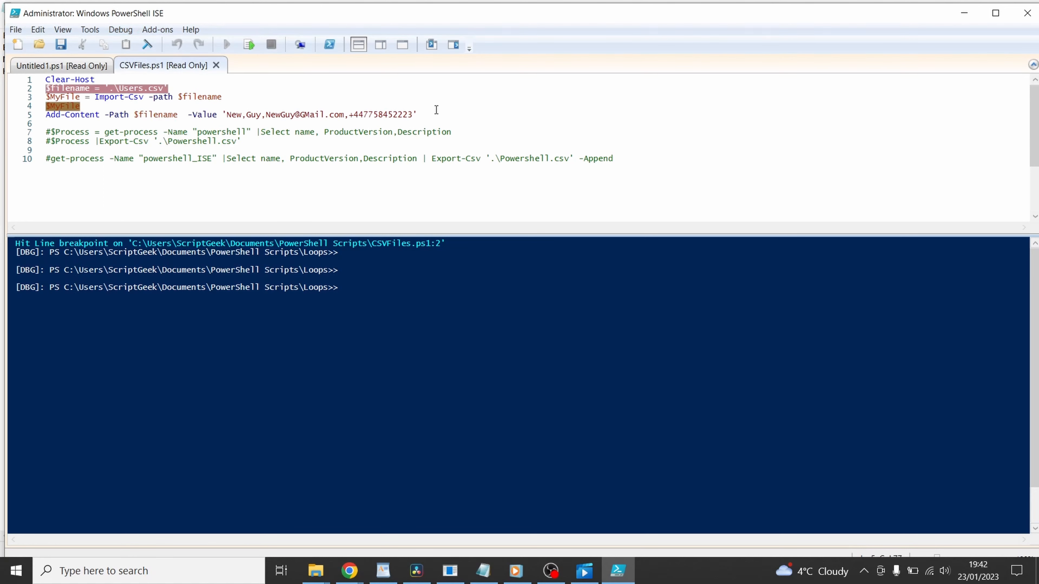
left_click(225, 45)
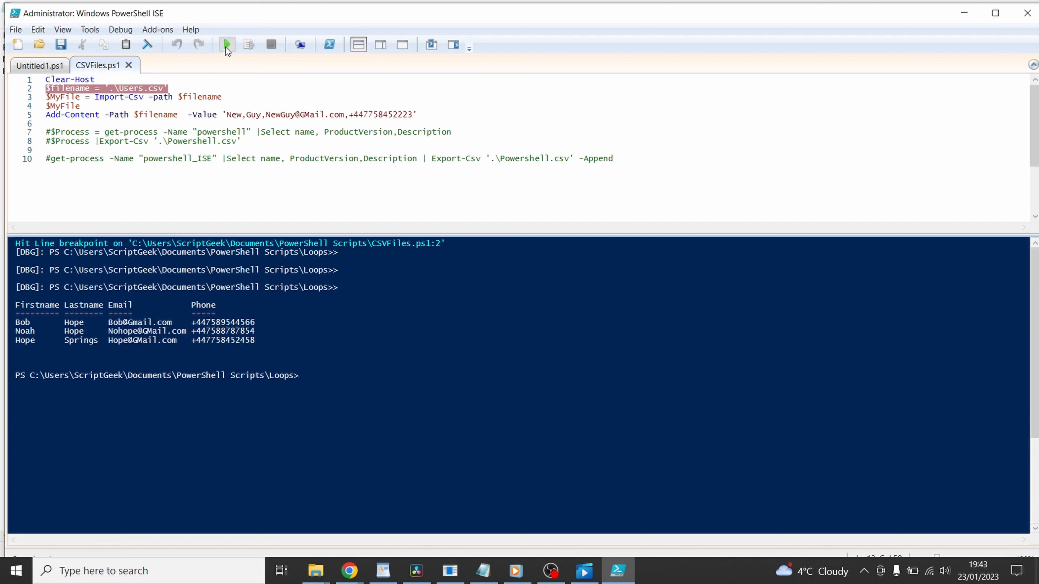
- Rerun to the breakpoint, step over with F10, and continue so the user table prints
left_click(226, 45)
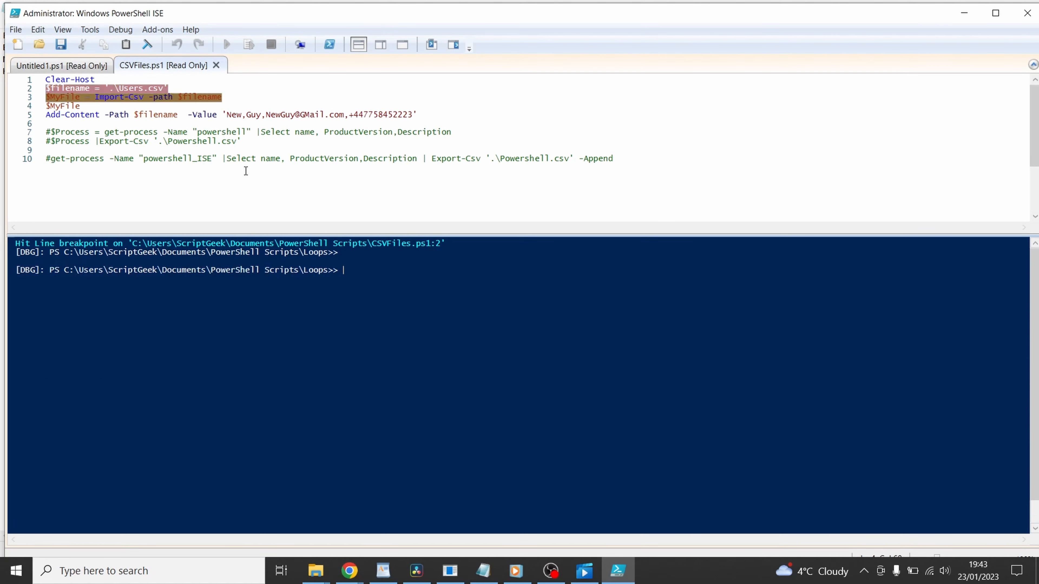
key("F10")
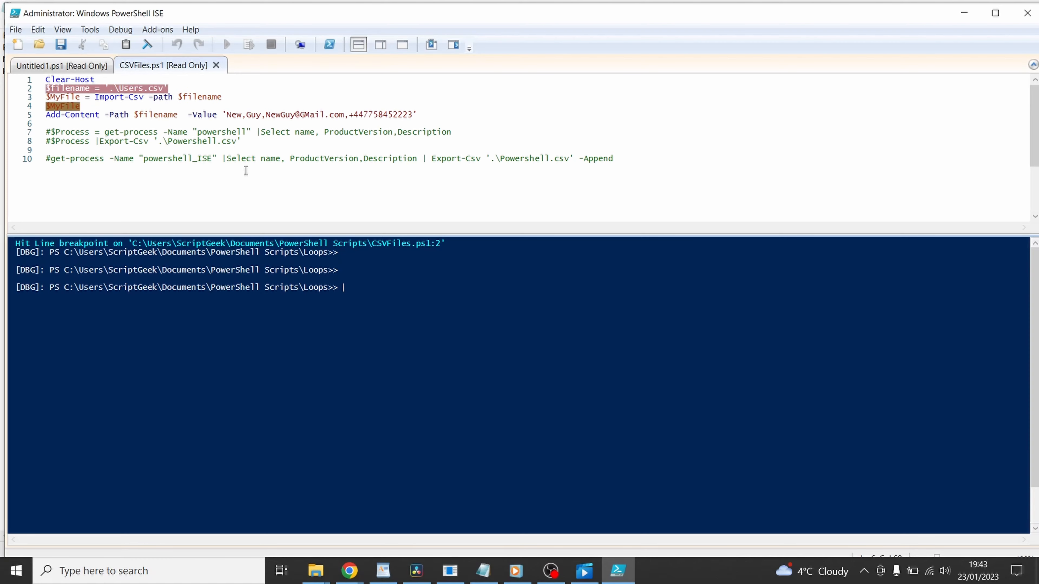
left_click(227, 44)
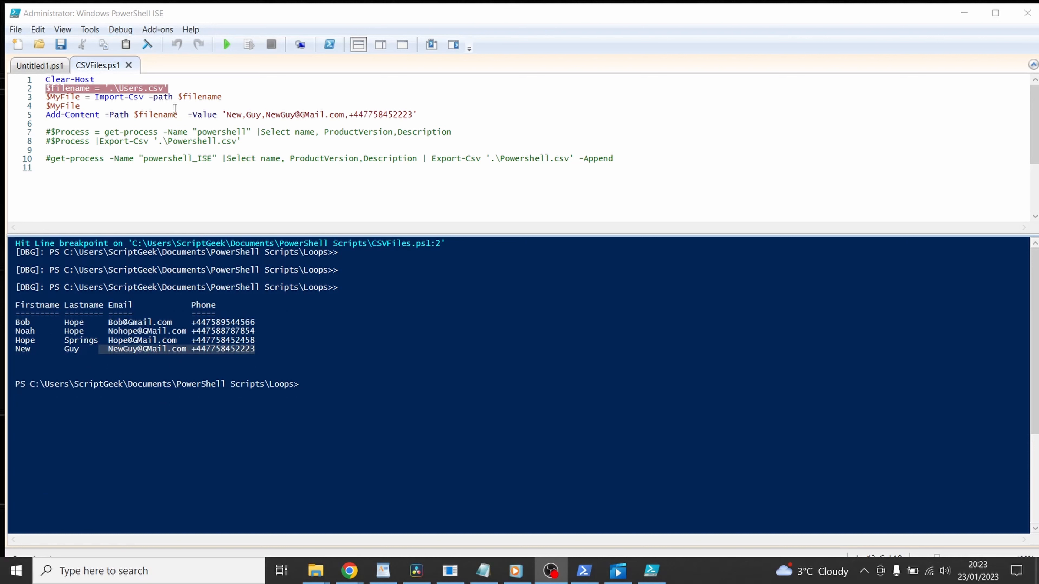
- Re-run CSVFiles.ps1 twice more so additional New Guy rows are appended to Users.csv
left_click(120, 29)
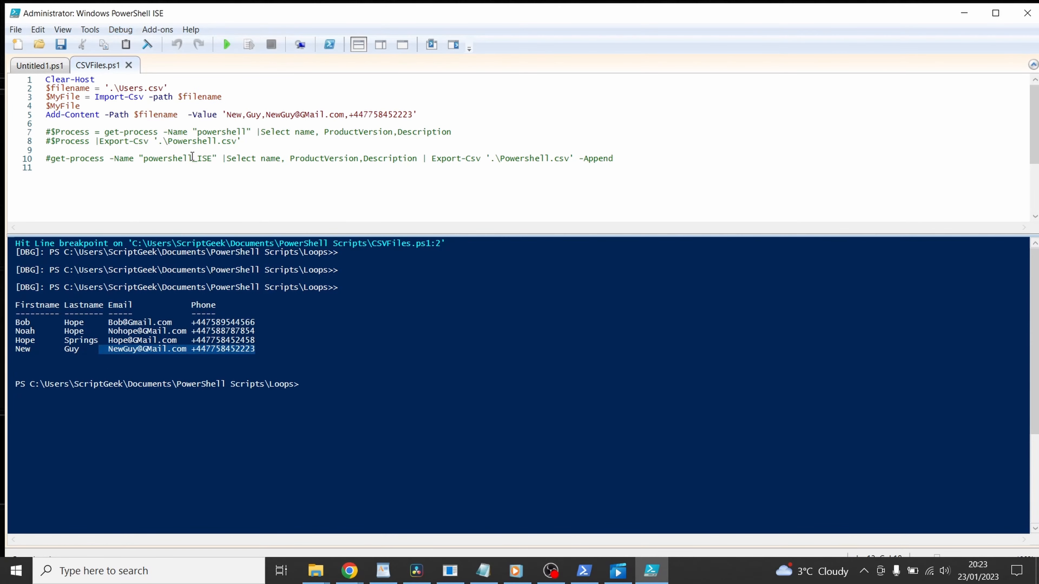
left_click(226, 44)
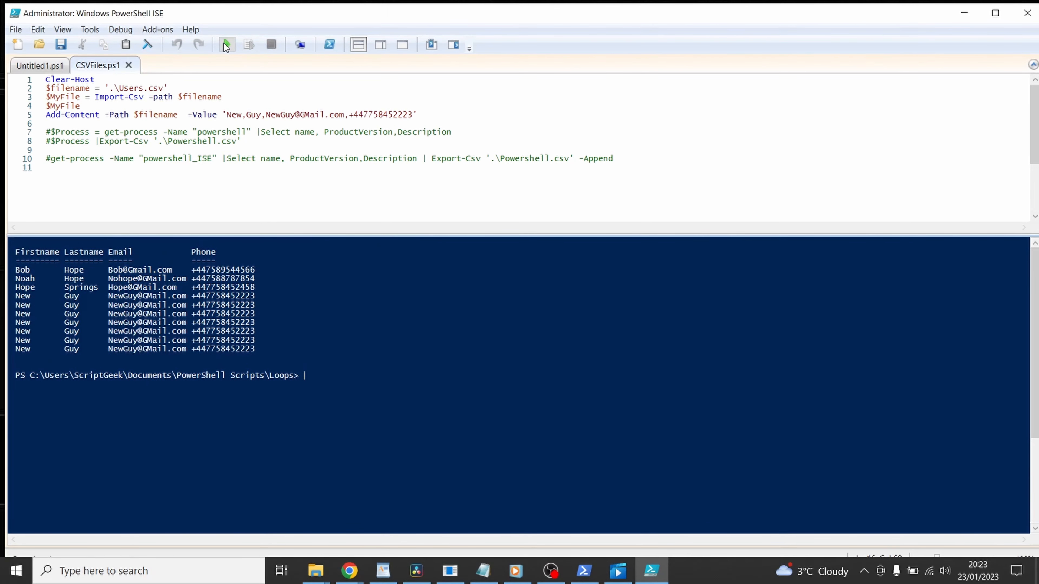
left_click(227, 45)
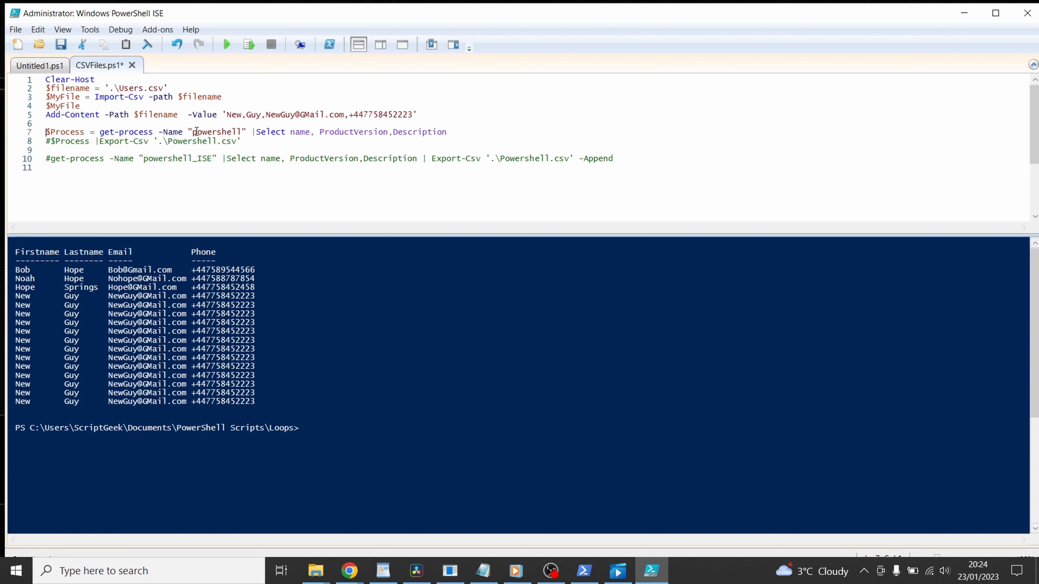
mouse_move(222, 132)
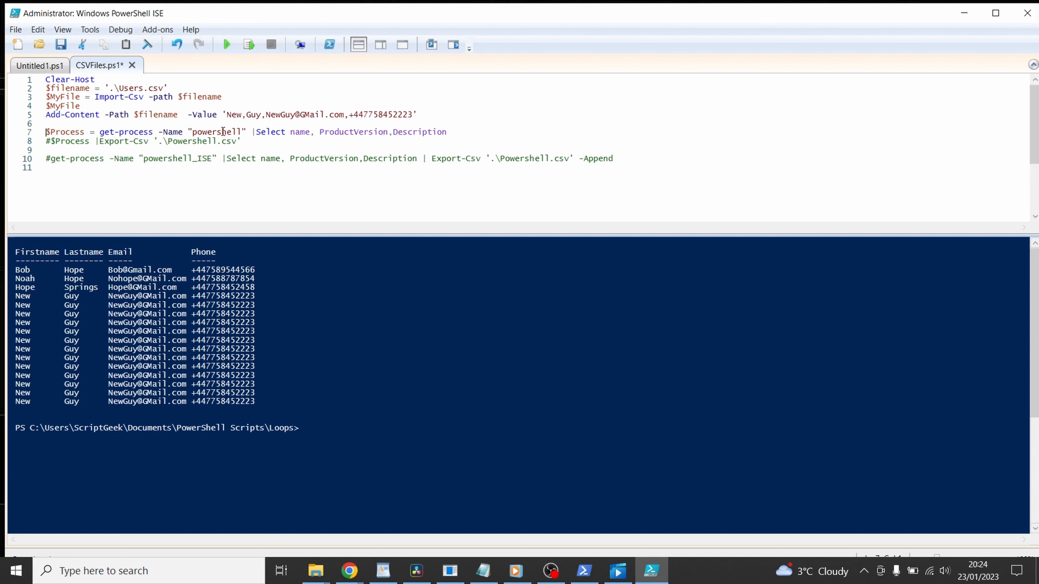
- Select the line 7 $Process = get-process ... | Select statement and run the selection
double_click(171, 132)
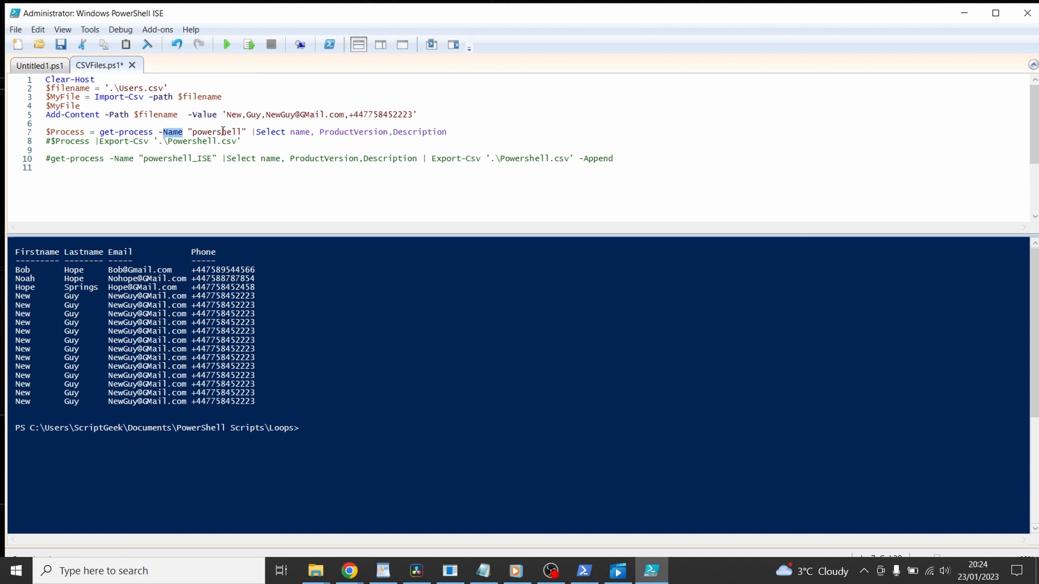
left_click(443, 132)
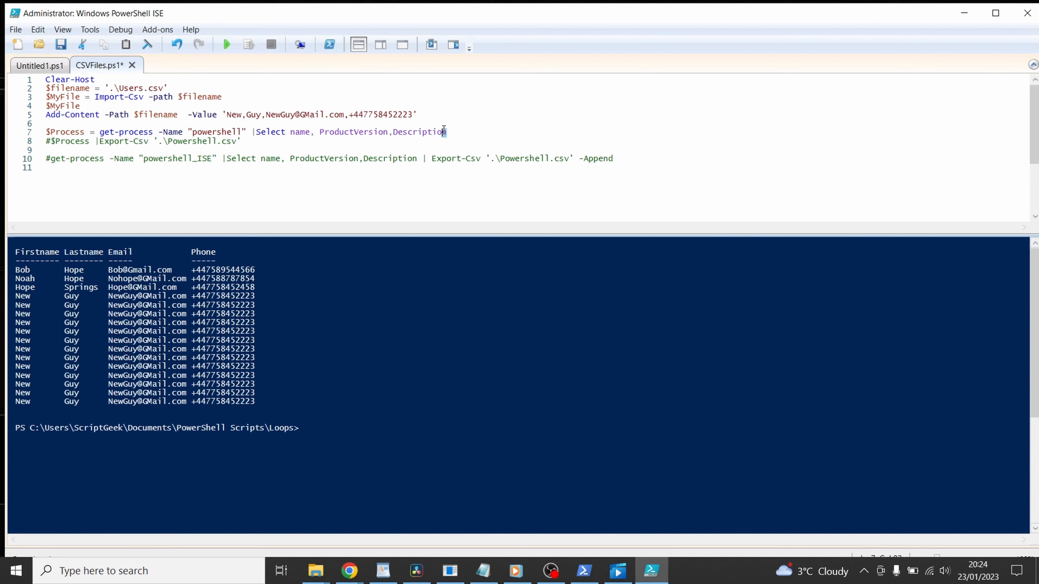
left_click_drag(100, 132, 446, 132)
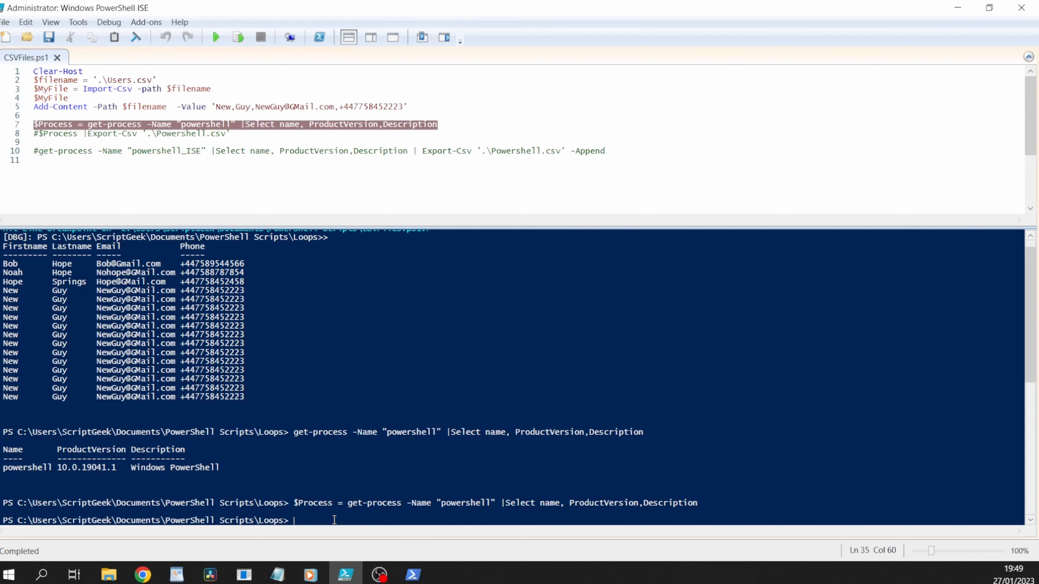
- Show $Process and $Process.Name (powershell) in the console
type("$")
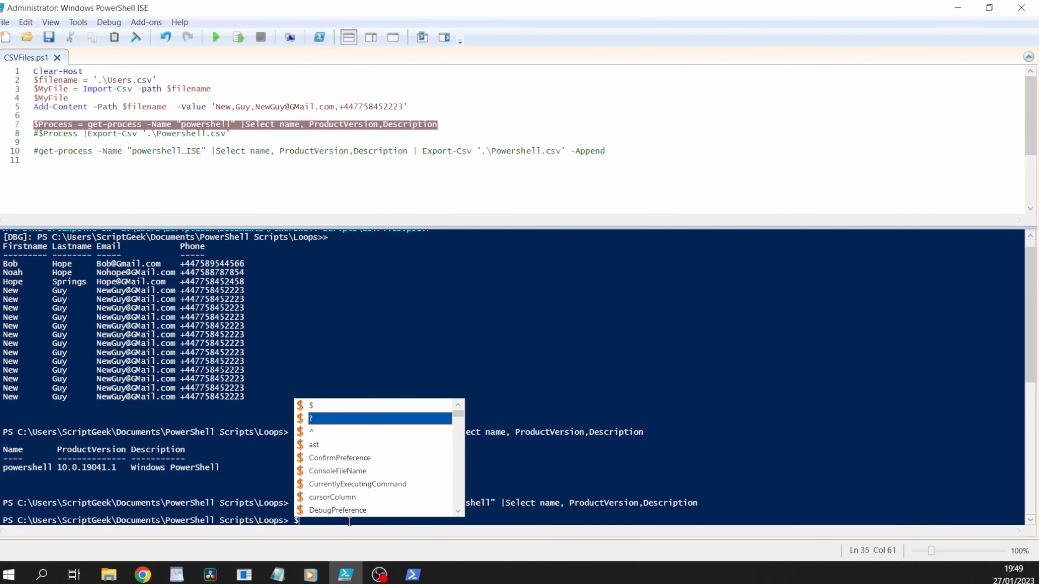
type("pro")
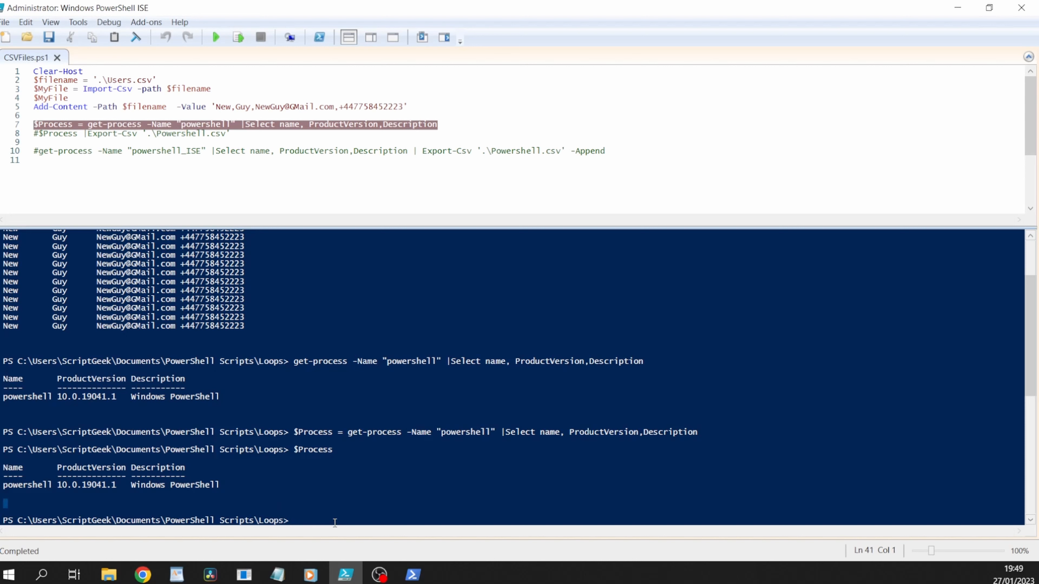
type("$P")
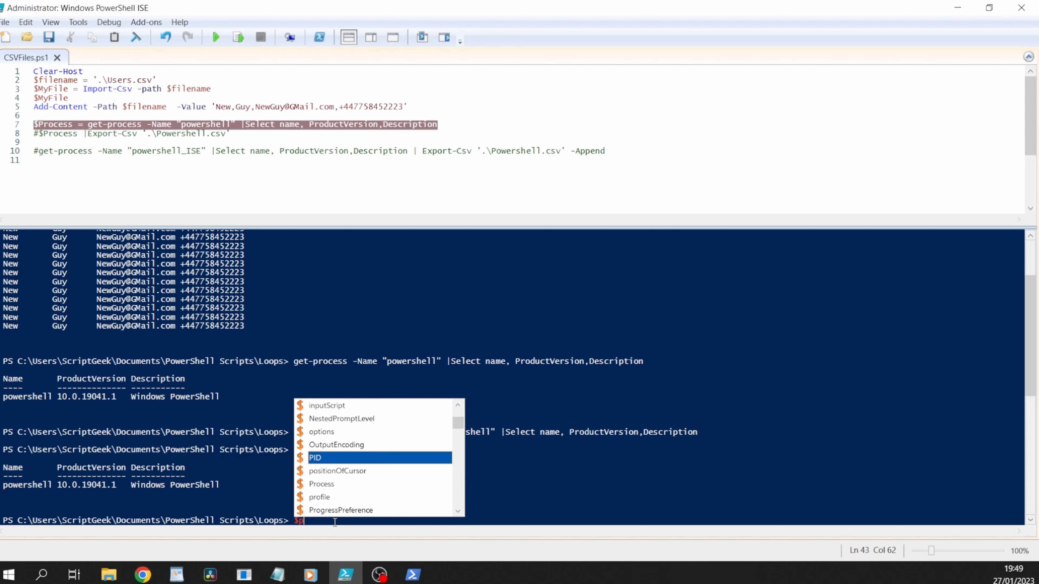
type("ro")
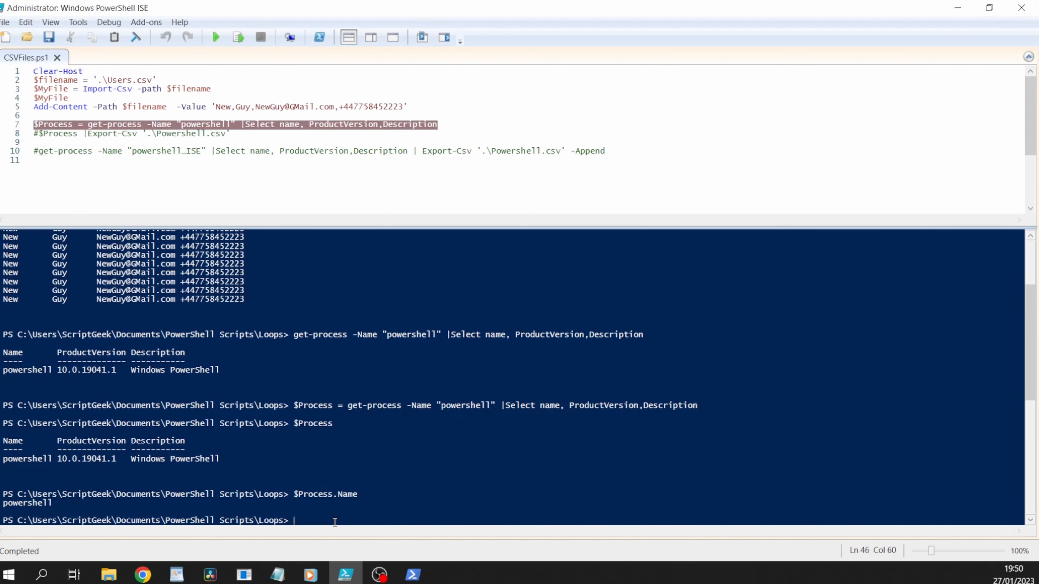
- Show $Process.Name[4] and $Process.Name[5], the fifth and sixth characters of the name
type("$Process.Name[")
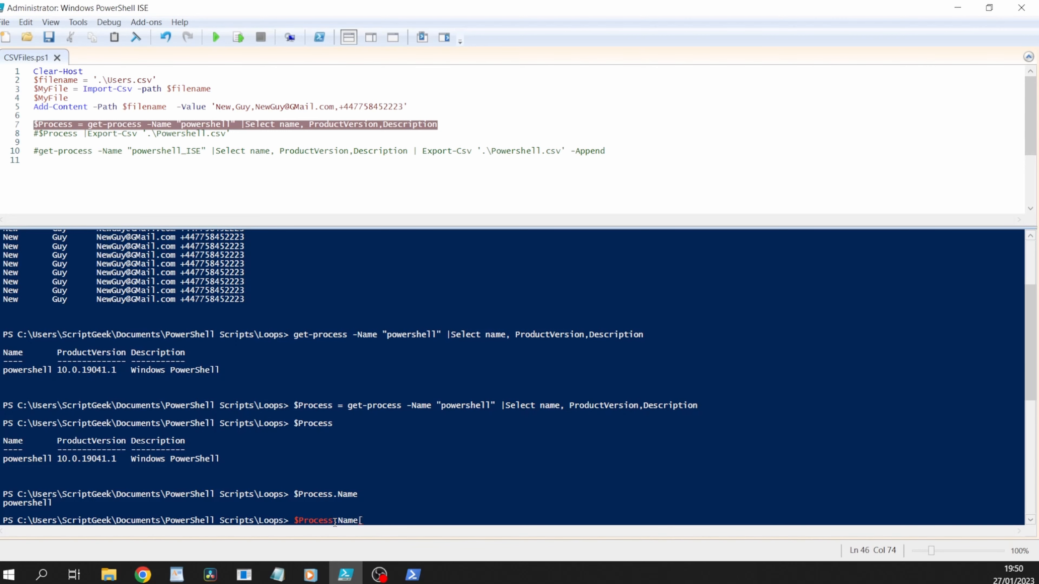
type("4")
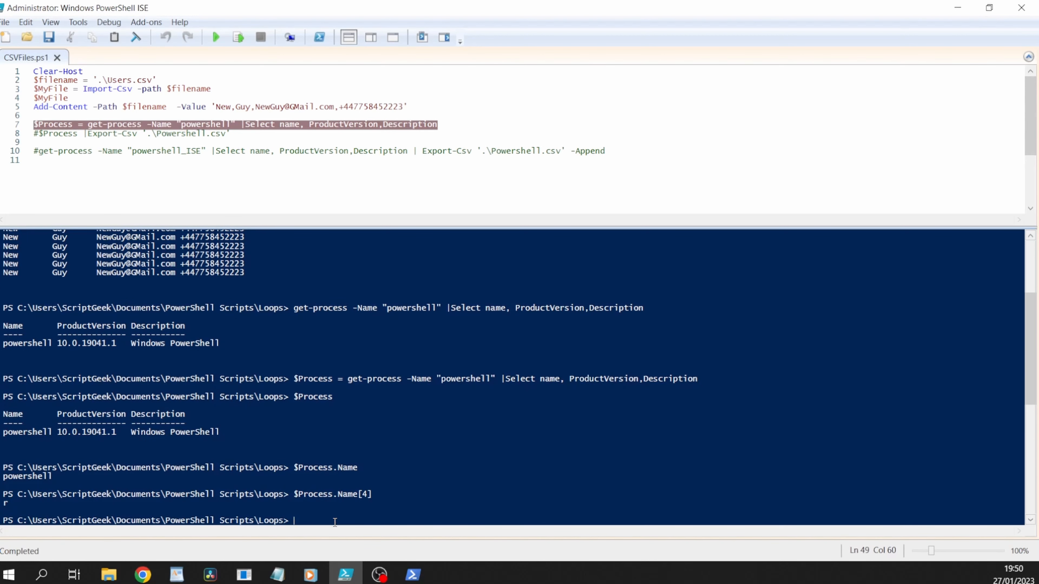
type("$Process.Name[5]")
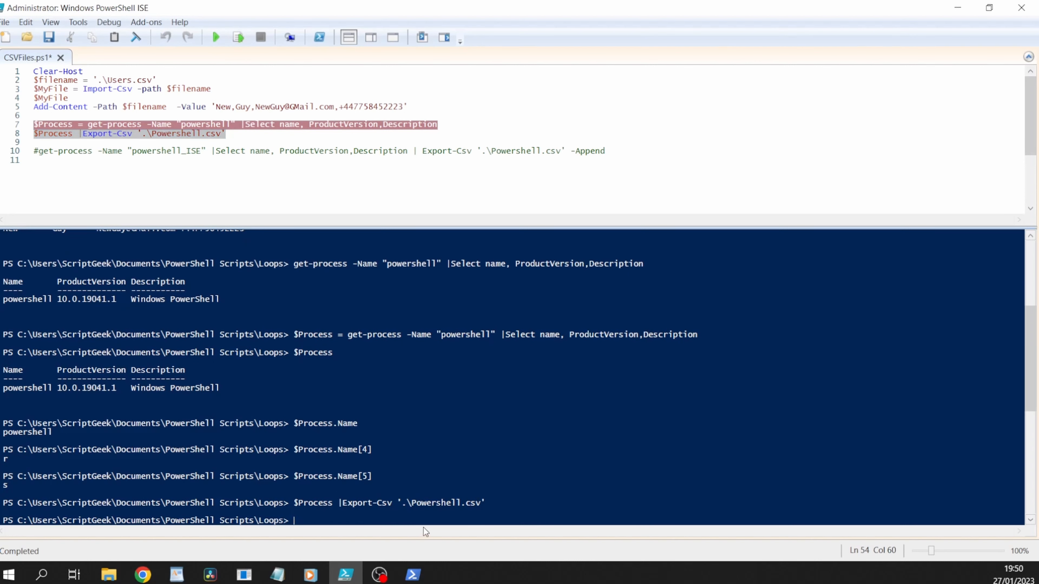
mouse_move(542, 503)
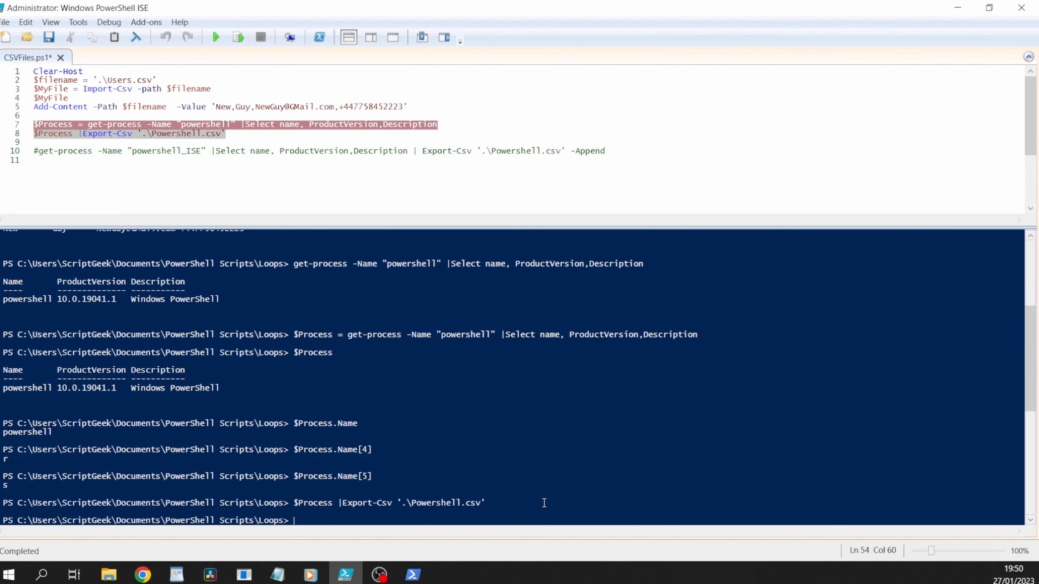
- Run 'type .\Powershell.csv' in the console to list the exported powershell row
type("type")
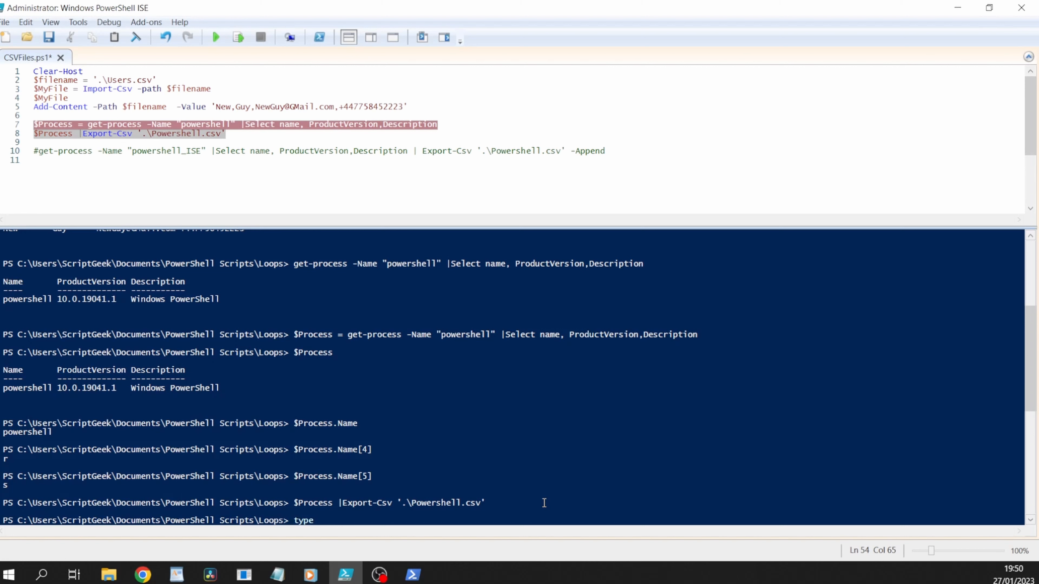
type("po")
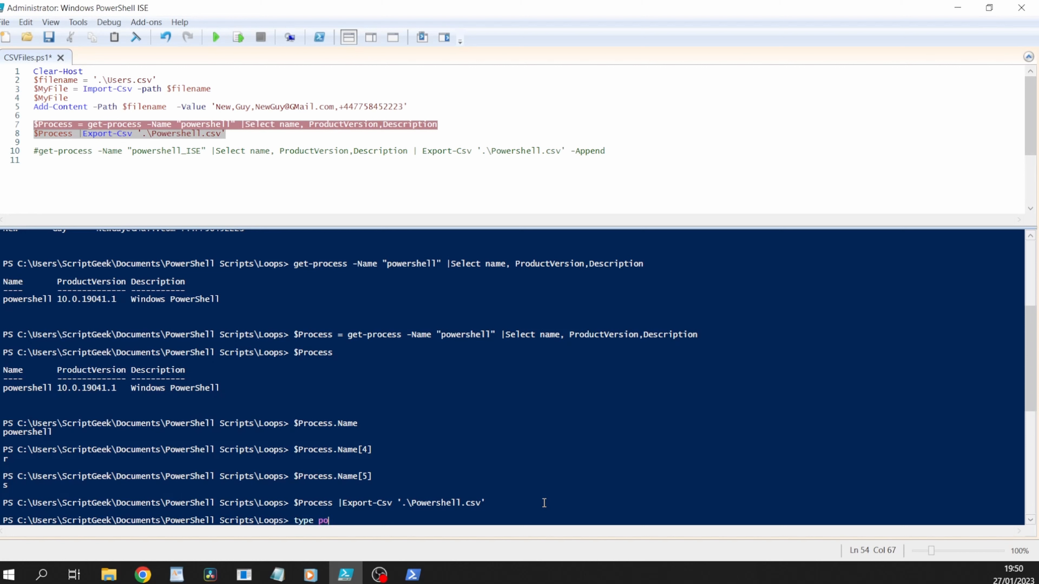
type(".\\Powershell.csv")
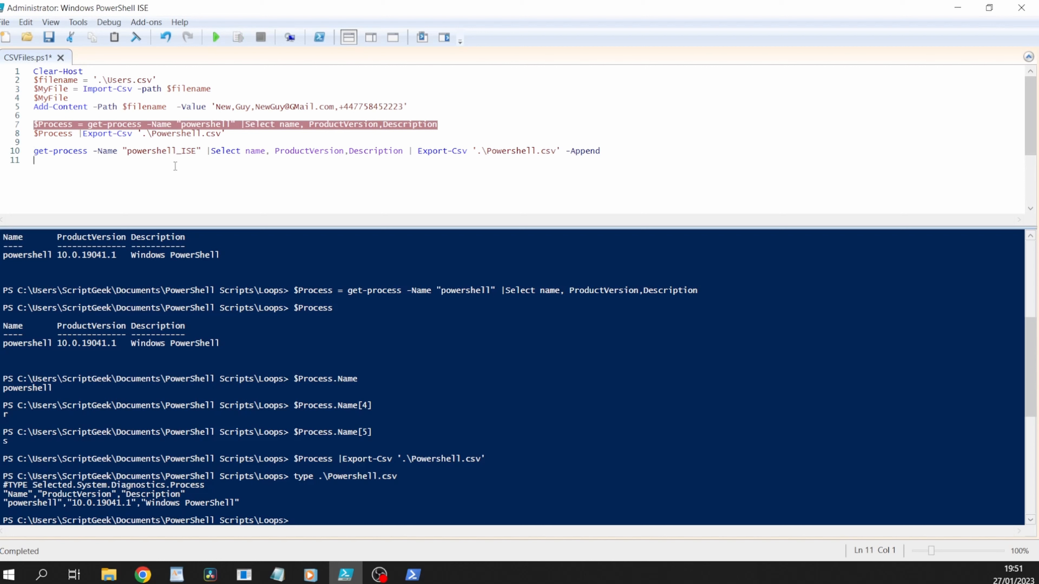
mouse_move(563, 143)
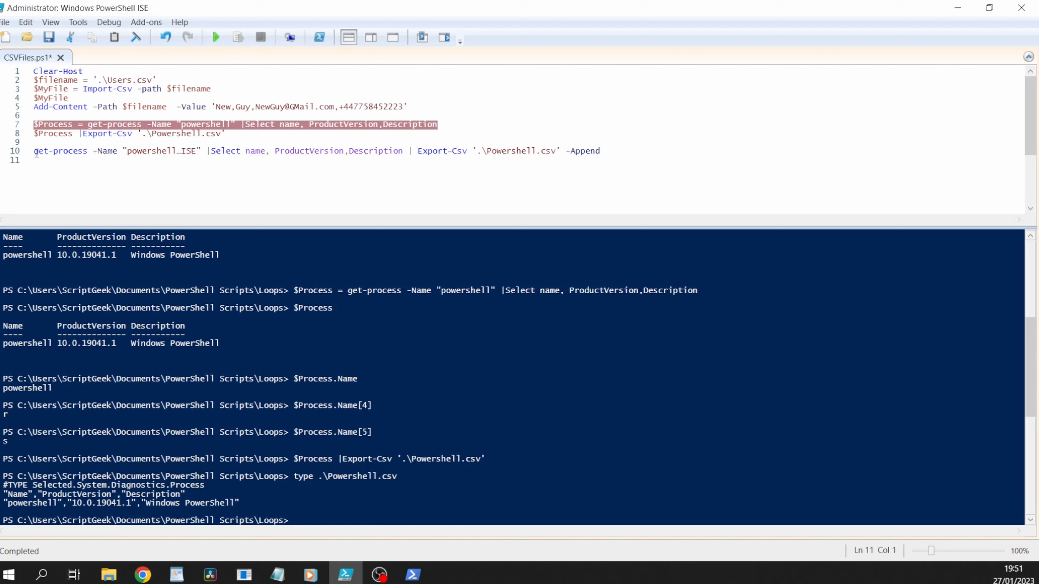
- Run the line 10 get-process powershell_ise export with -Append and re-list Powershell.csv
double_click(510, 151)
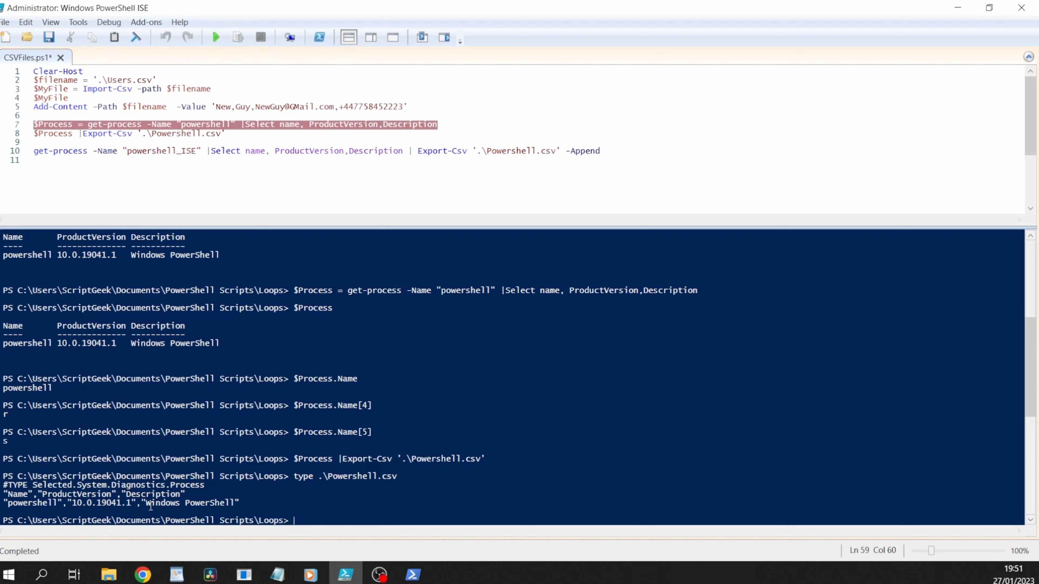
left_click(275, 173)
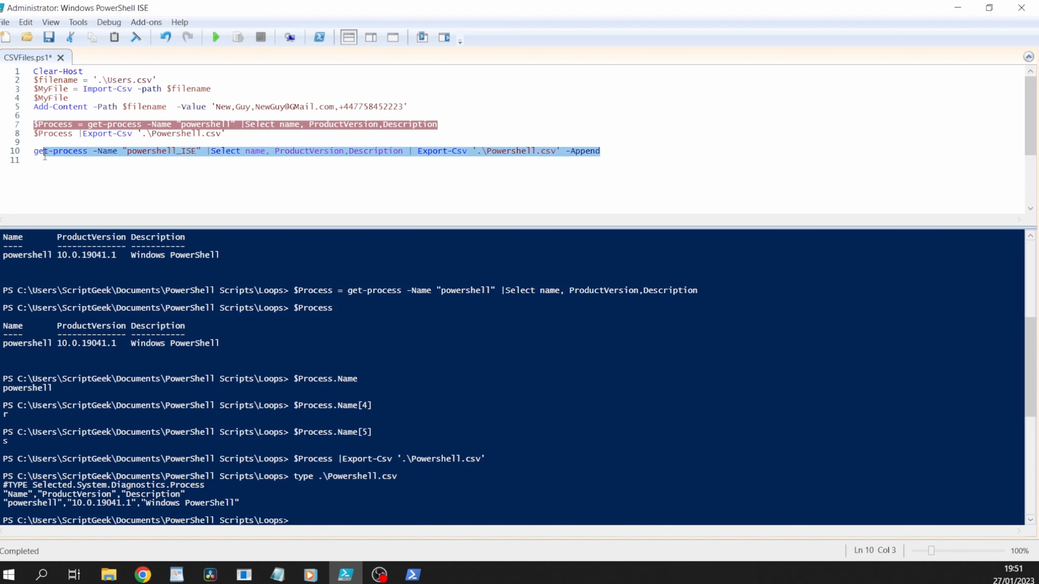
left_click(236, 36)
type("type .\\Powershell.csv")
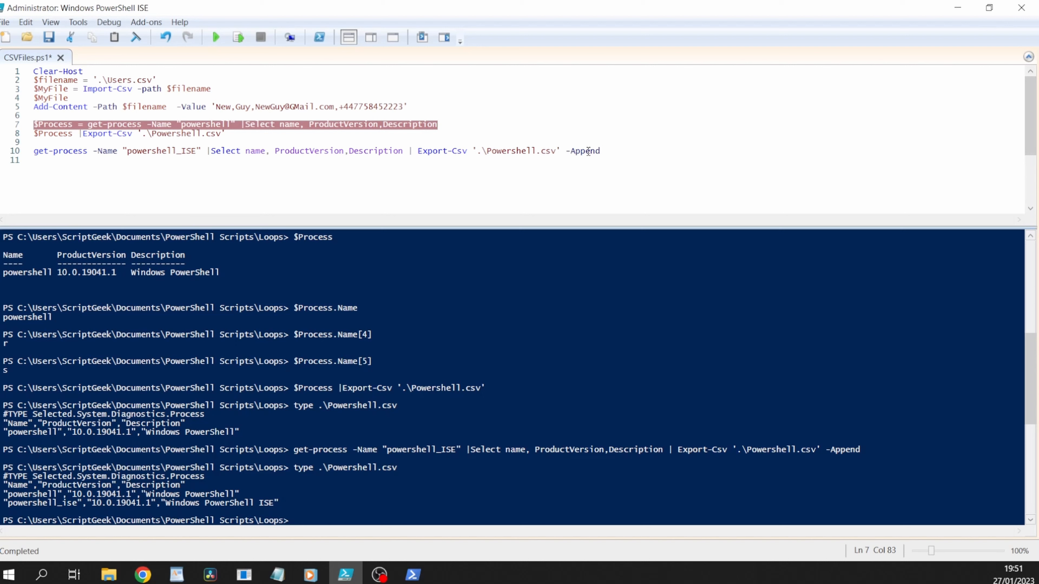
double_click(185, 133)
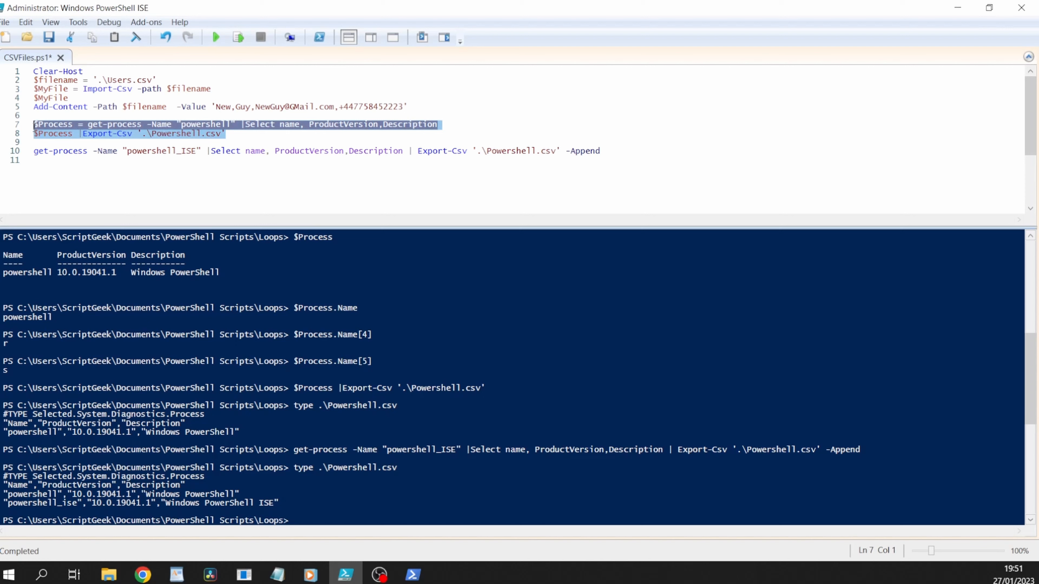
double_click(584, 150)
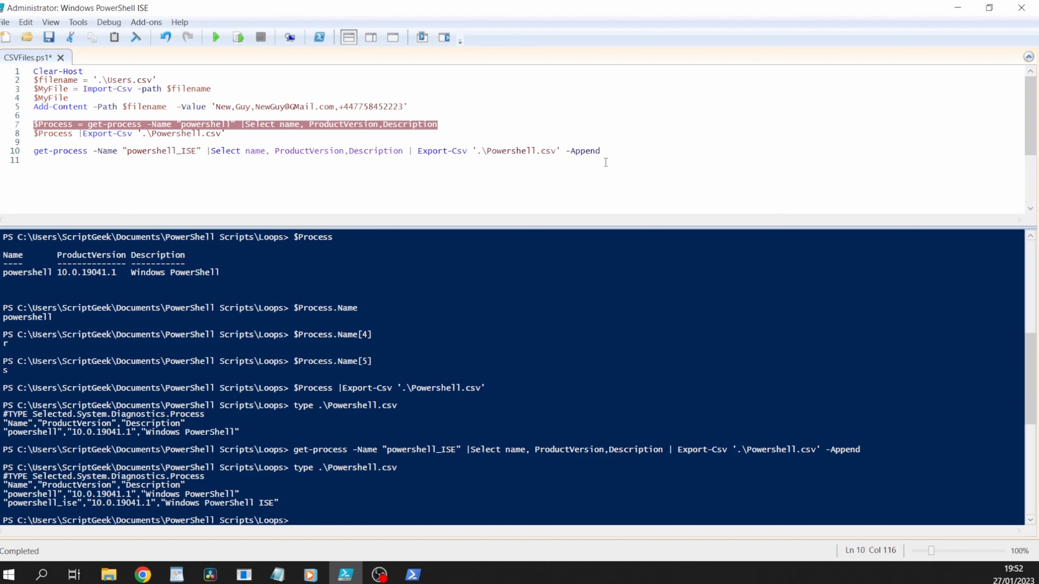
mouse_move(642, 150)
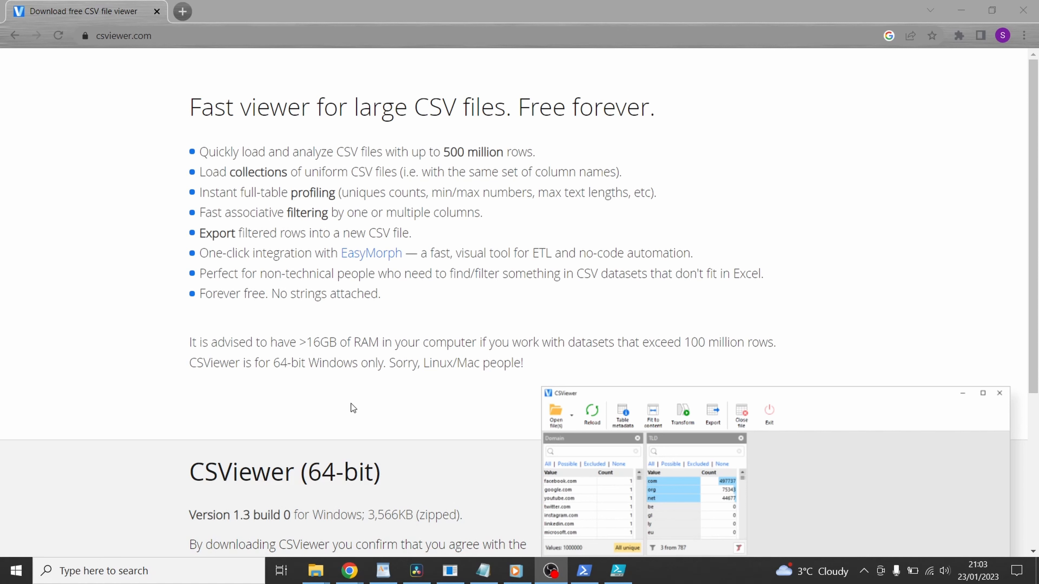
mouse_move(586, 476)
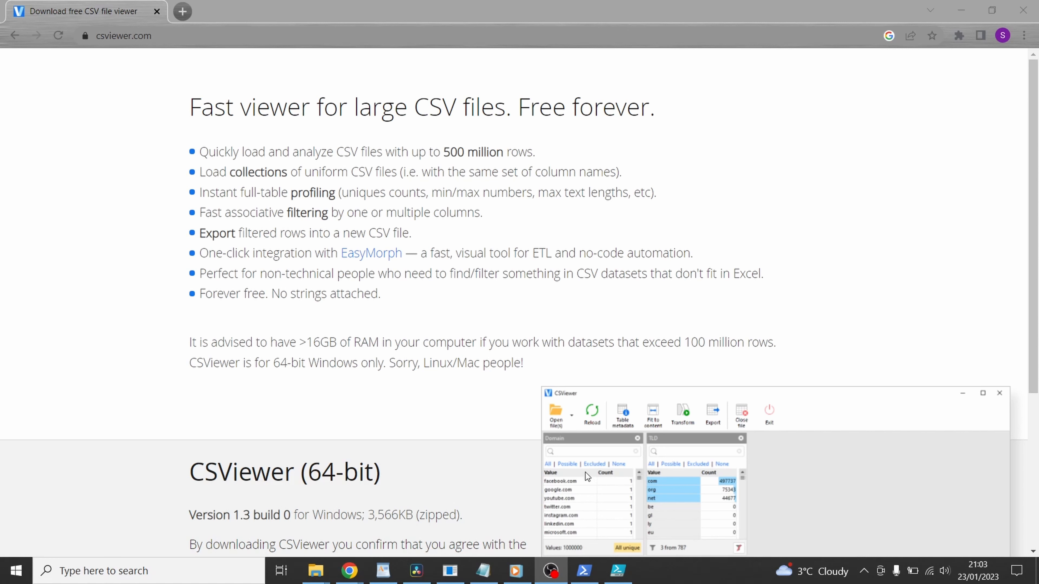